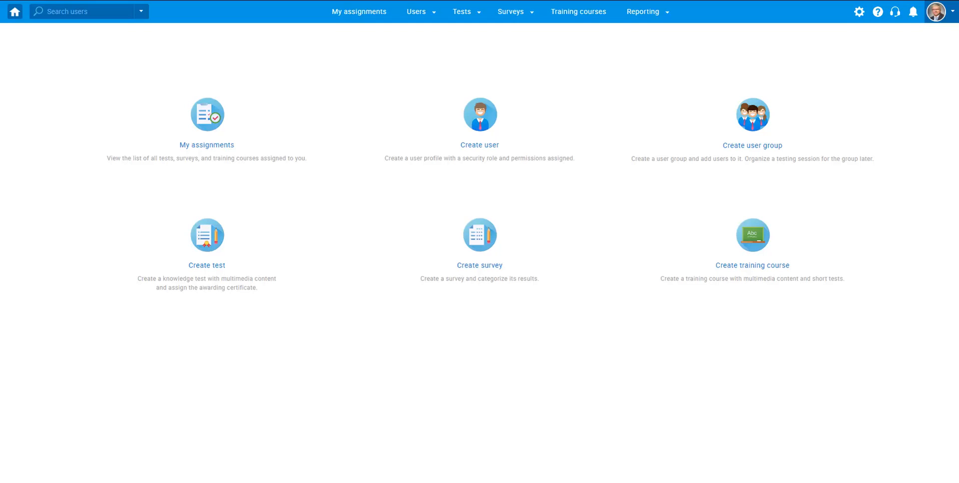
{"action": "mouse_move", "coordinate": [923, 296]}
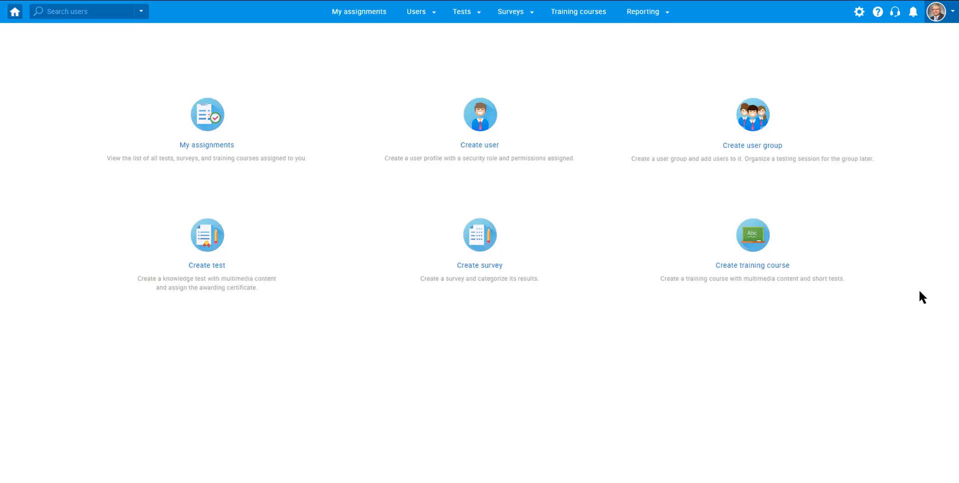
{"action": "mouse_move", "coordinate": [433, 54]}
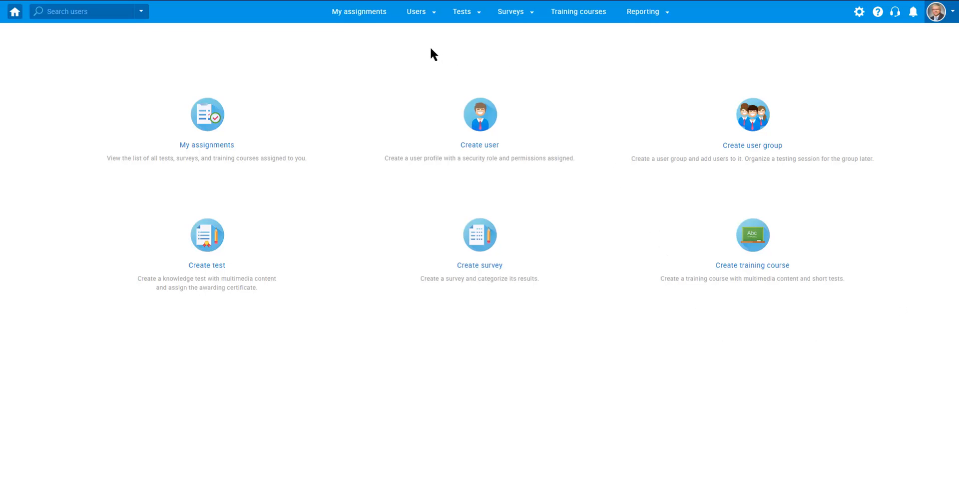
Tour the Users, Surveys, Reporting and system administration gear menus.
{"action": "left_click", "coordinate": [416, 12]}
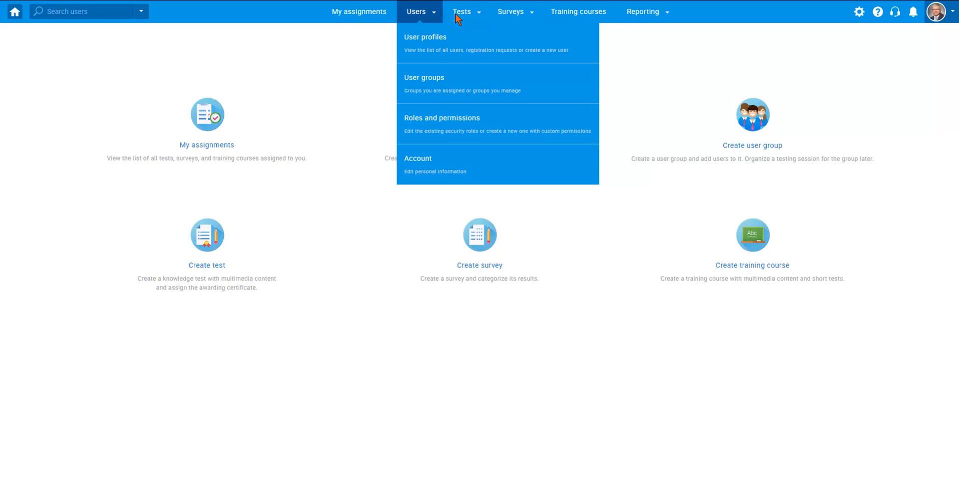
{"action": "left_click", "coordinate": [511, 11]}
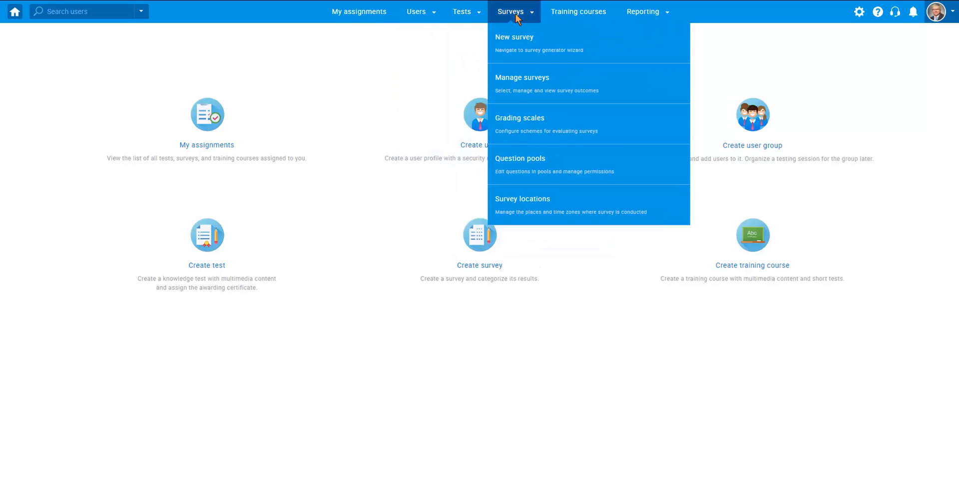
{"action": "left_click", "coordinate": [578, 11]}
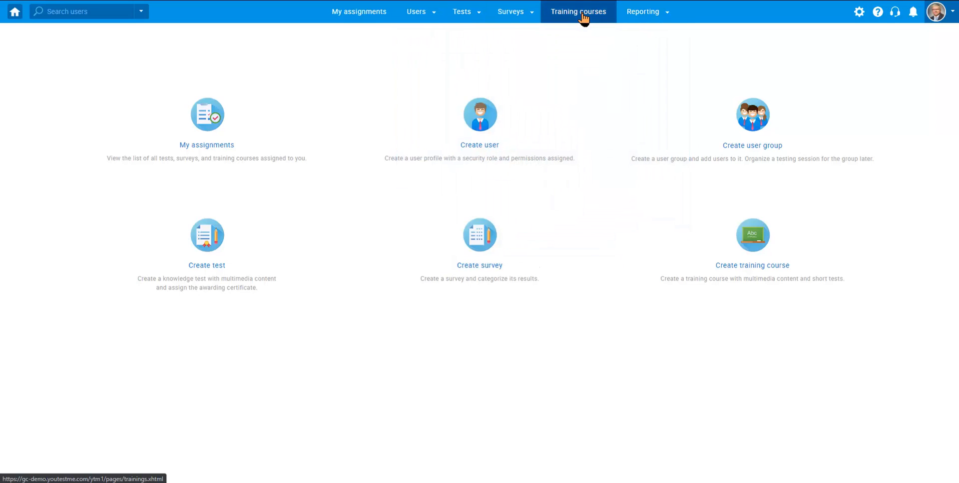
{"action": "left_click", "coordinate": [643, 11]}
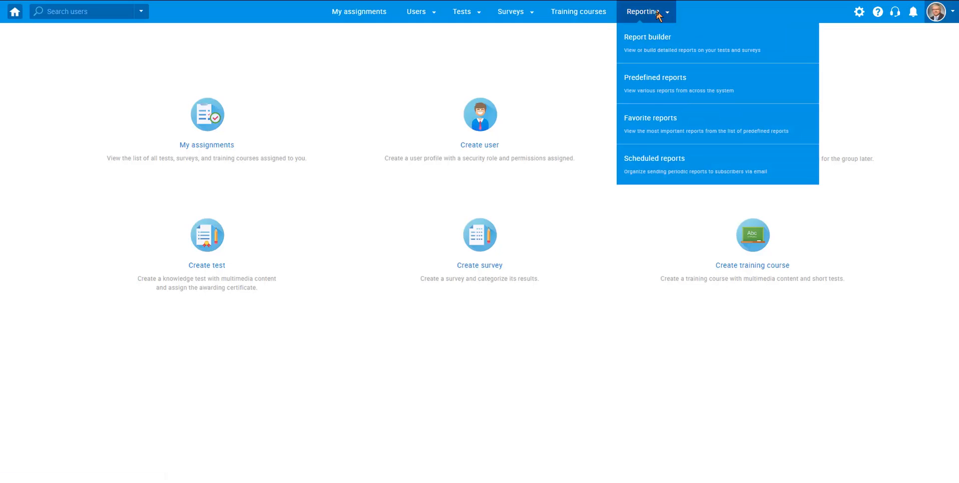
{"action": "left_click", "coordinate": [859, 12]}
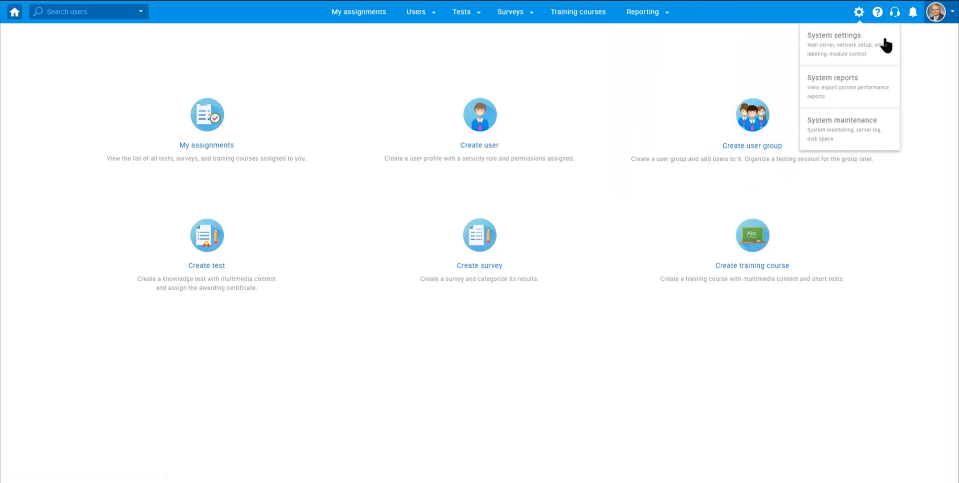
Open User groups, expand Finance, Human Resources and Development, and expand the Database Development pool.
{"action": "left_click", "coordinate": [417, 12]}
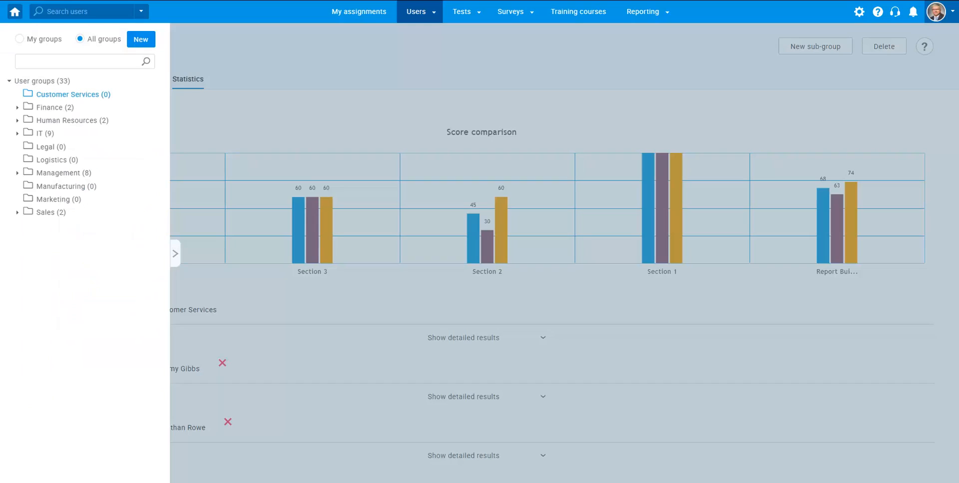
{"action": "left_click", "coordinate": [18, 107]}
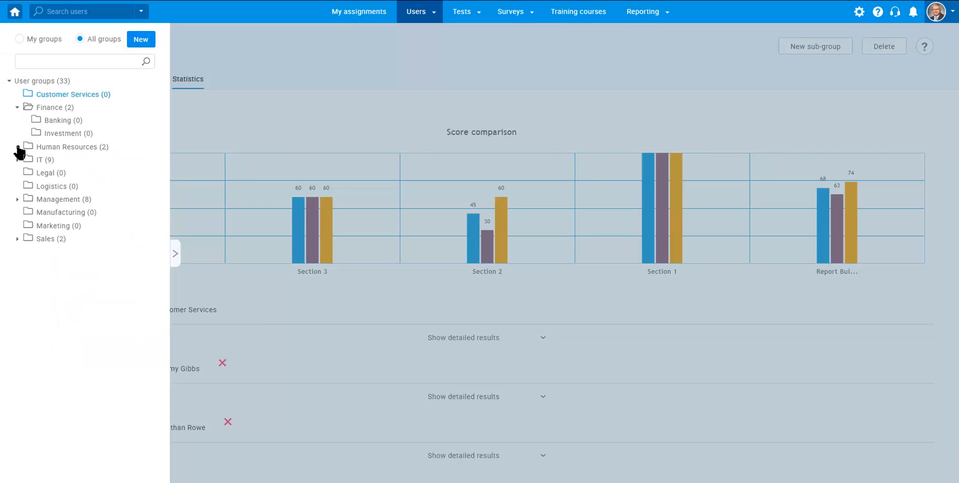
{"action": "left_click", "coordinate": [18, 147]}
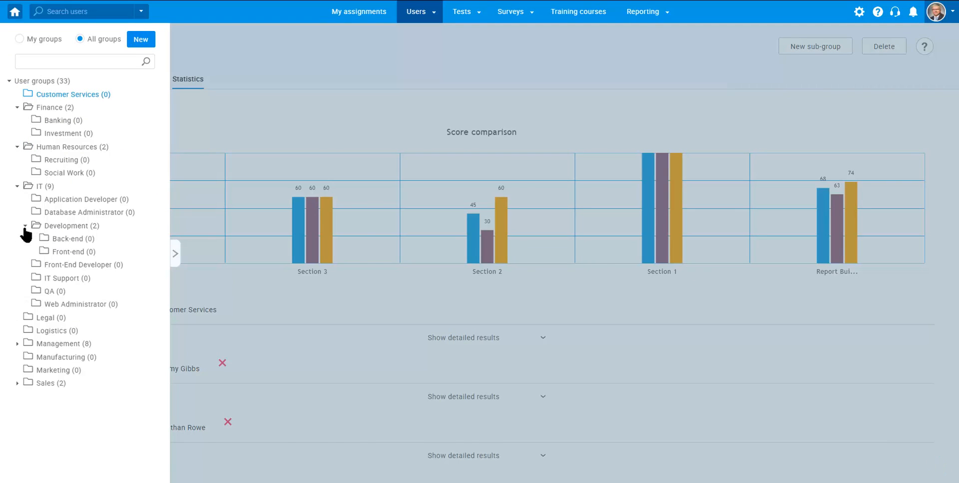
{"action": "left_click", "coordinate": [461, 11]}
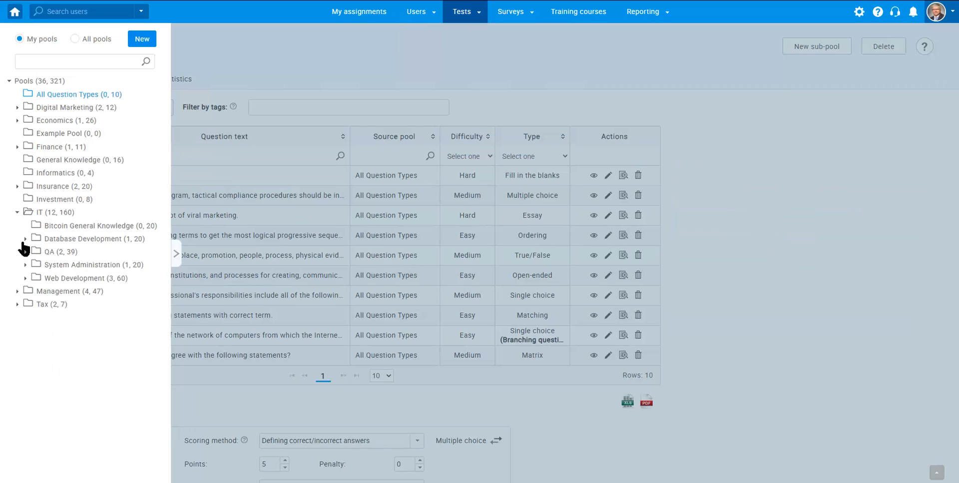
{"action": "left_click", "coordinate": [25, 238]}
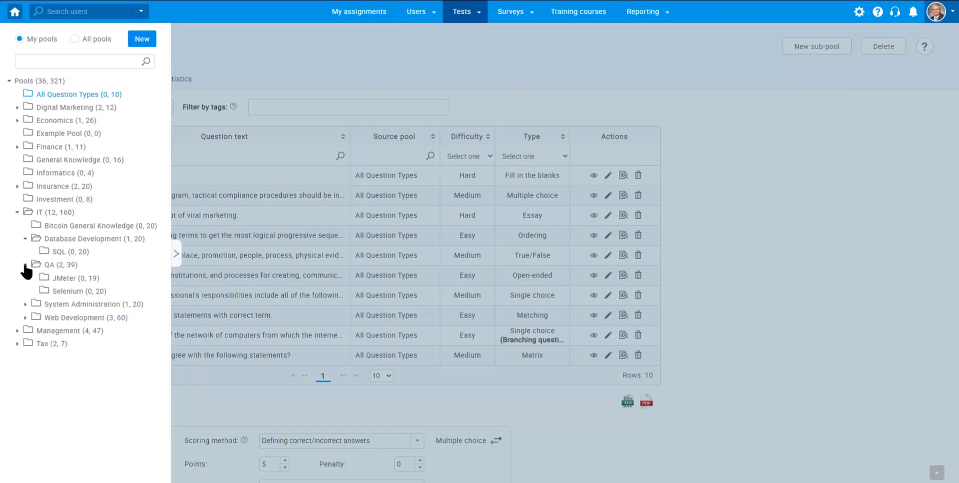
Advance the Create Test Wizard to the question step.
{"action": "left_click", "coordinate": [675, 93]}
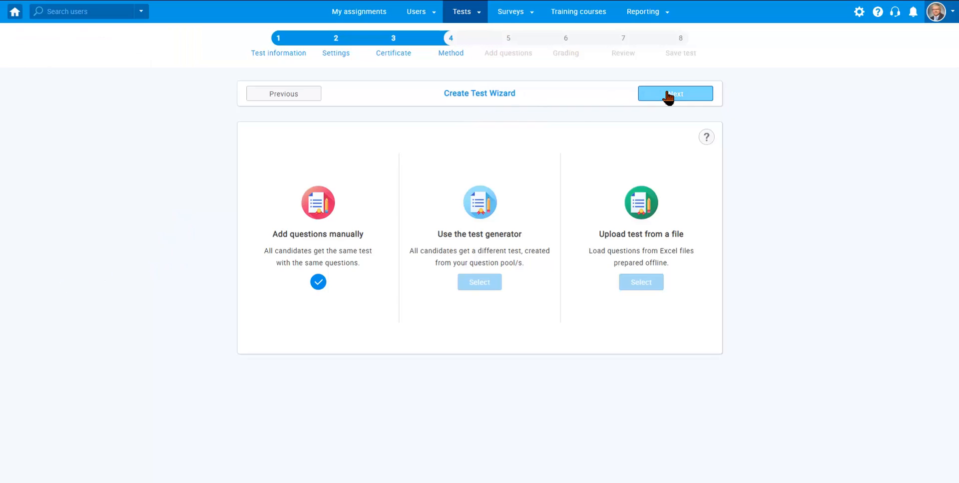
{"action": "left_click", "coordinate": [675, 94]}
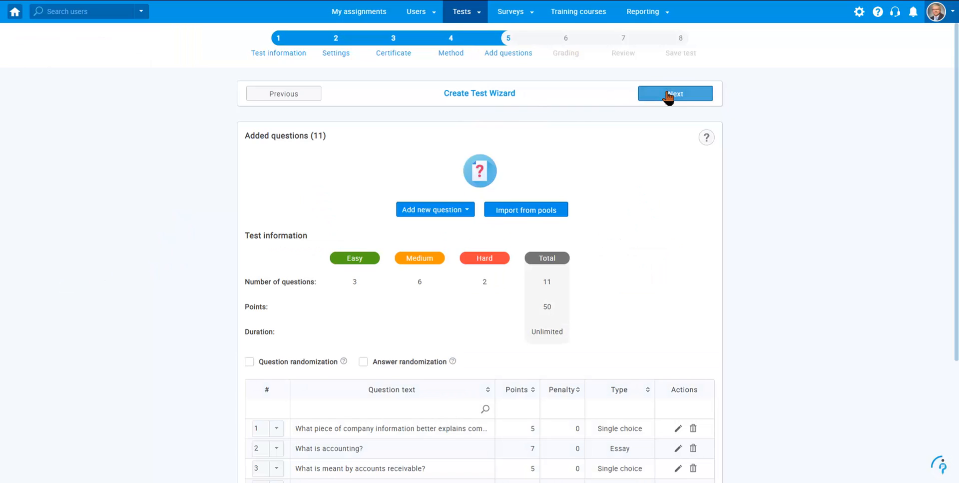
{"action": "left_click", "coordinate": [675, 93]}
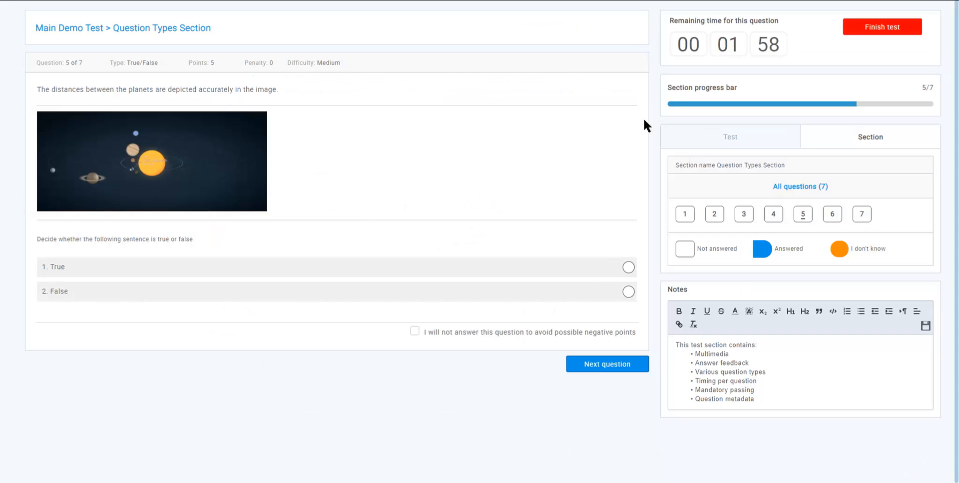
Finish the test, then display a custom report without Points and Total points columns.
{"action": "left_click", "coordinate": [606, 363]}
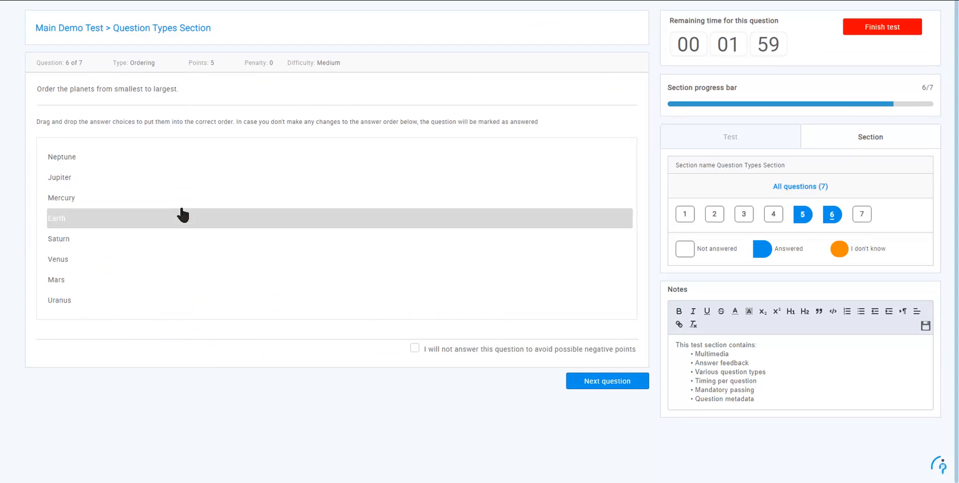
{"action": "left_click", "coordinate": [606, 380]}
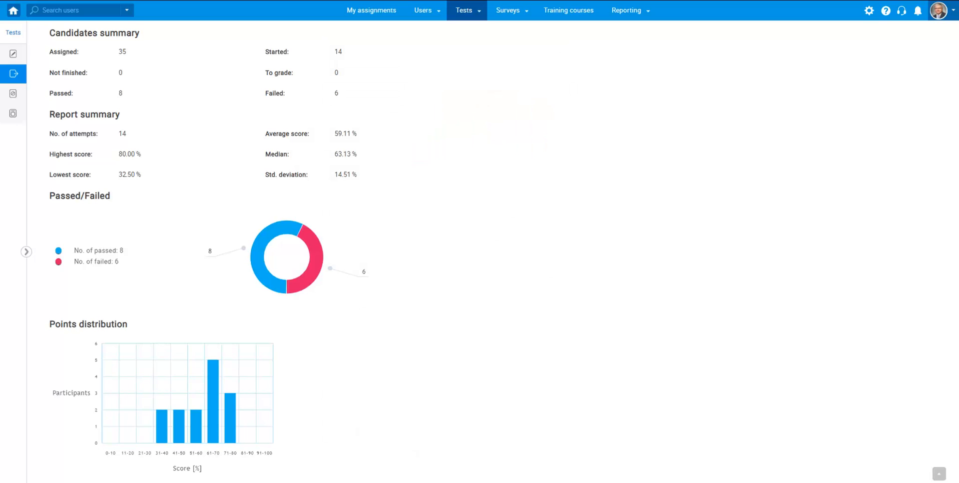
{"action": "left_click", "coordinate": [13, 82]}
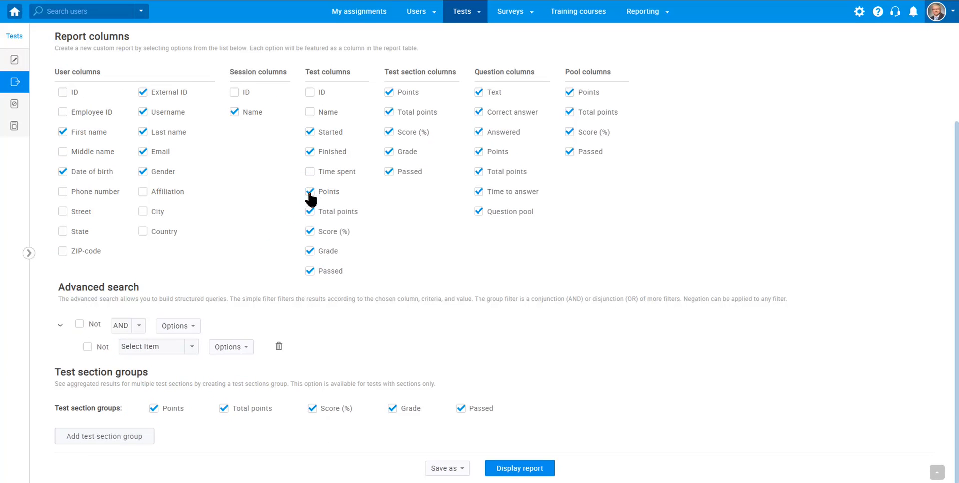
{"action": "left_click", "coordinate": [311, 191]}
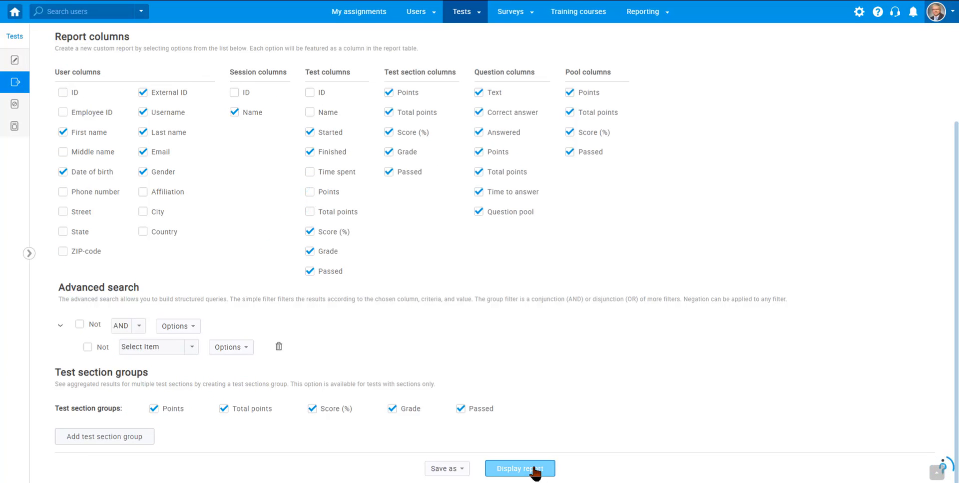
{"action": "left_click", "coordinate": [520, 469]}
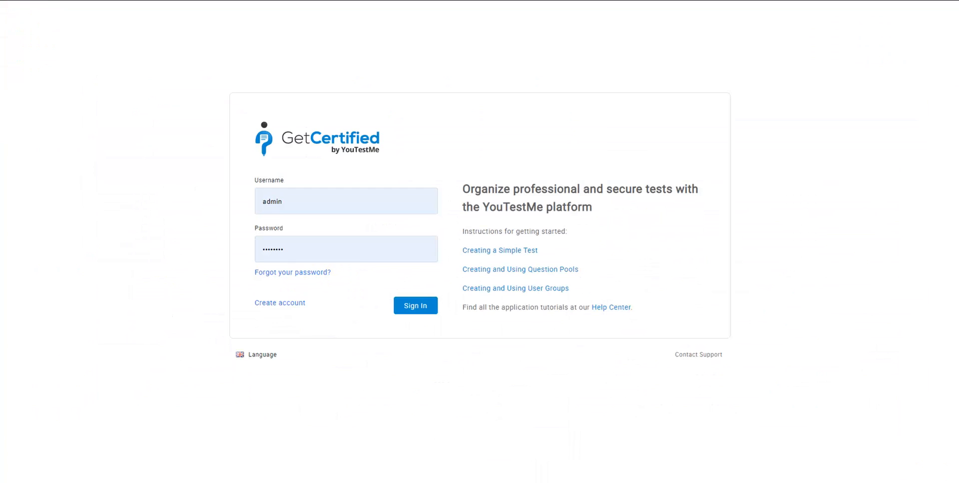
Sign in as admin, view the Notifications settings, and return to the home dashboard.
{"action": "left_click", "coordinate": [414, 305]}
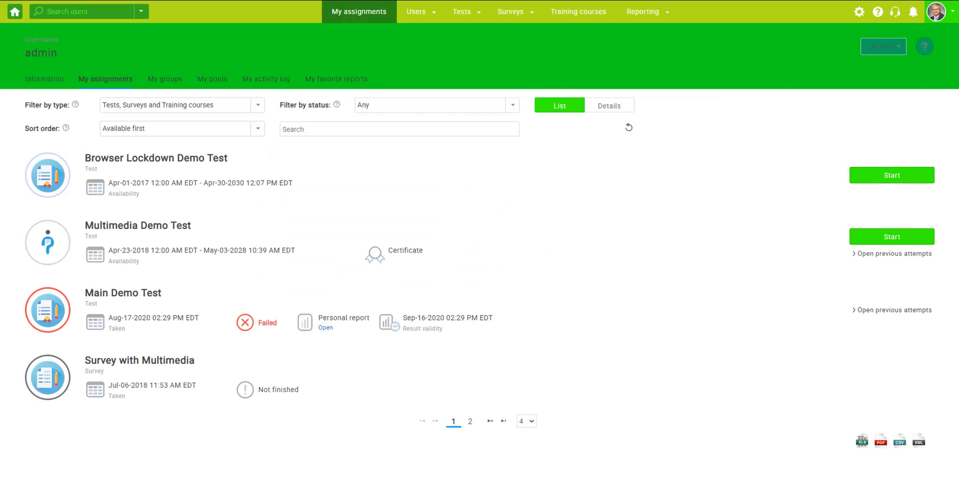
{"action": "left_click", "coordinate": [859, 11]}
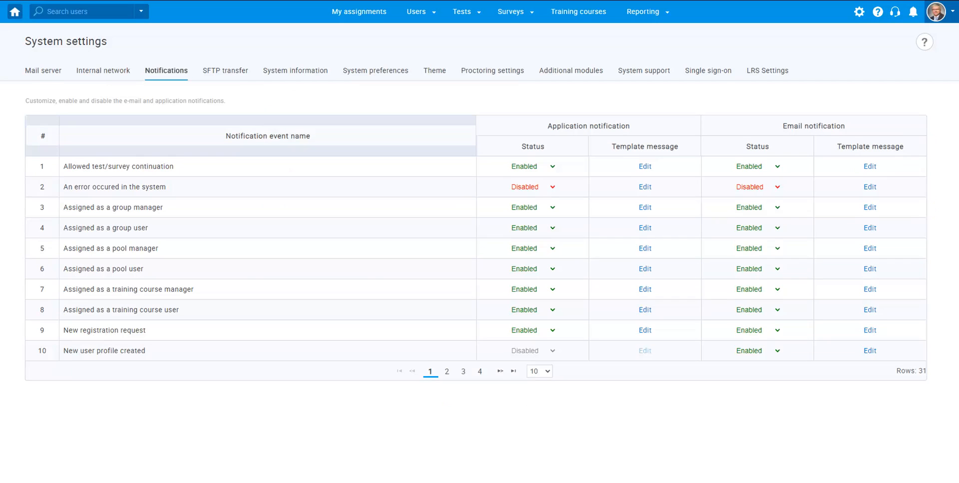
{"action": "left_click", "coordinate": [13, 11]}
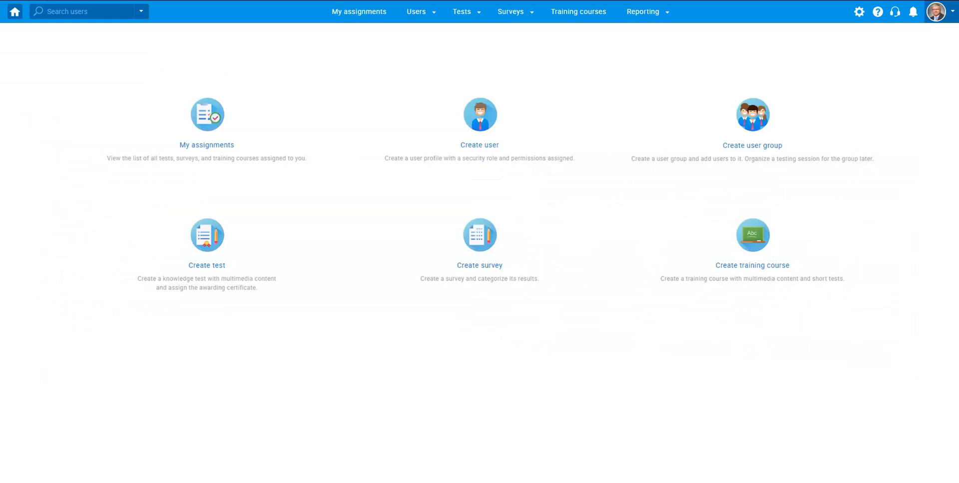